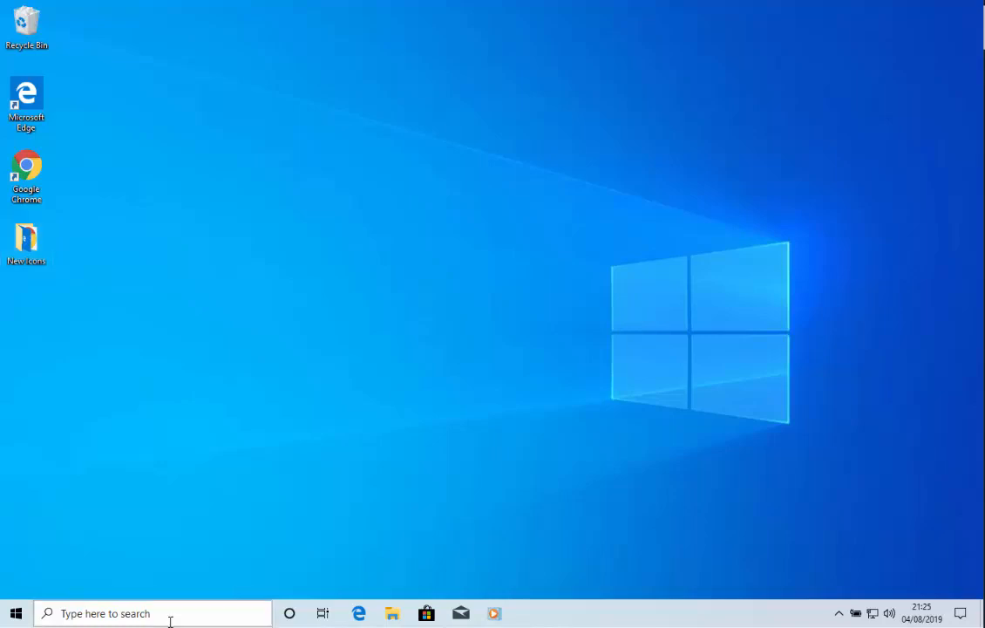
# Search the Start menu for 'disk cleanup' to launch Disk Clean-up on drive C.
pyautogui.click(14, 613)
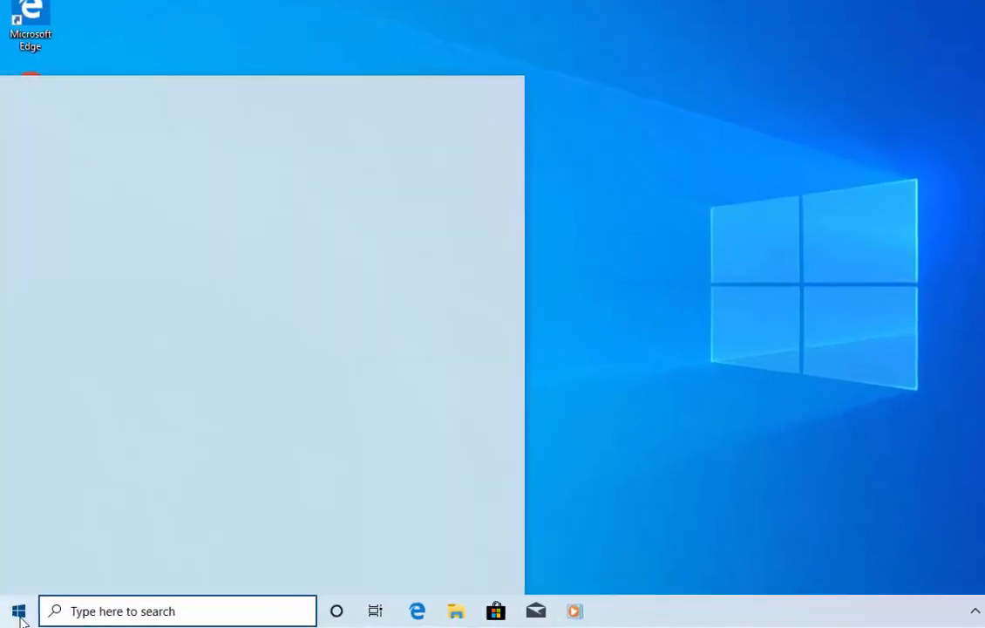
pyautogui.click(18, 610)
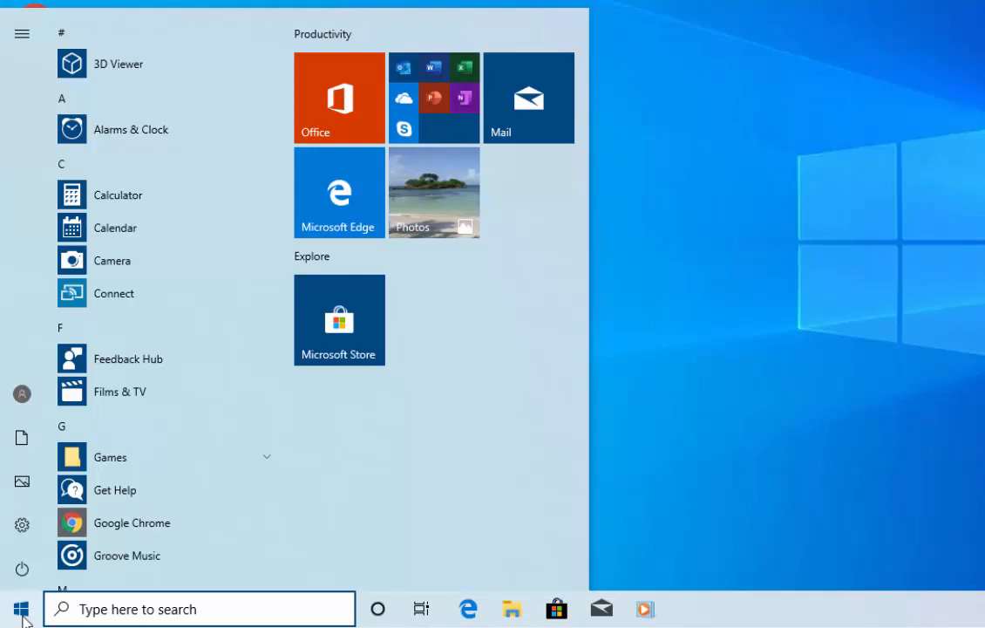
pyautogui.write('d')
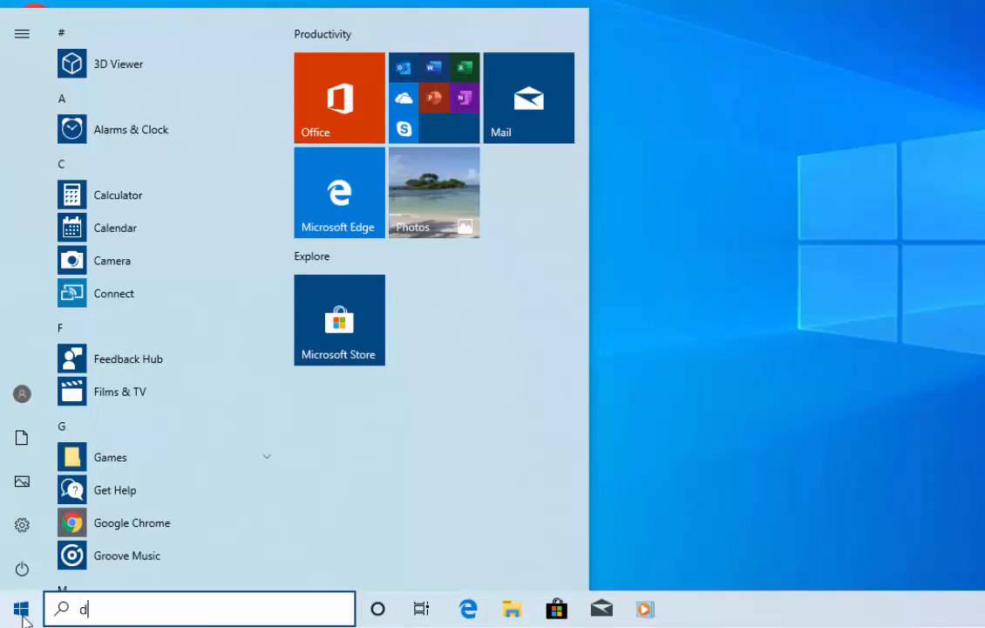
pyautogui.write('isk cleanup')
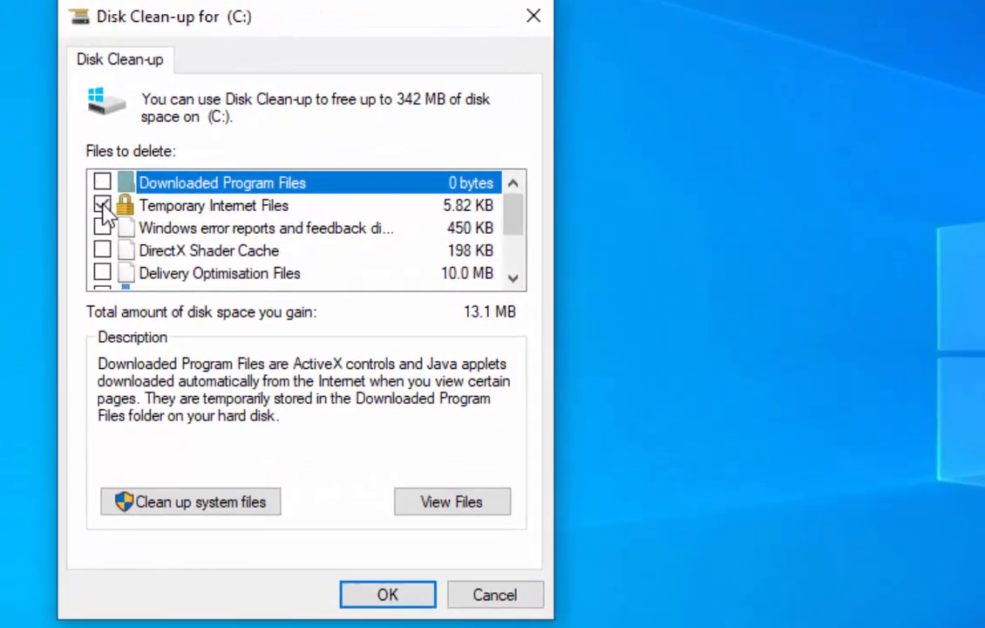
# Select only Thumbnails (13.1 MB) for cleanup on C: and proceed with OK.
pyautogui.scroll(-3)
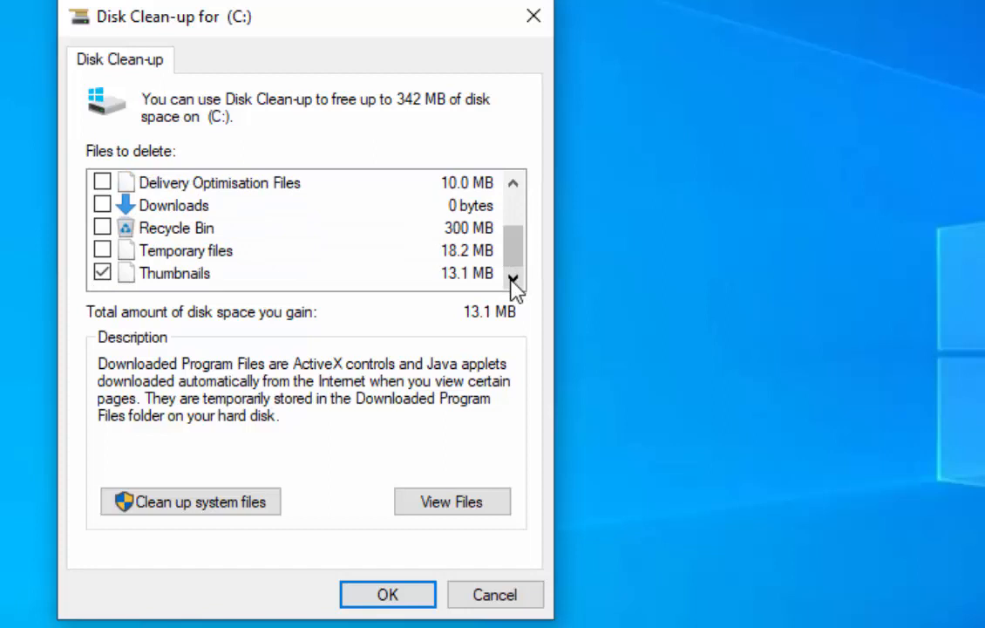
pyautogui.moveTo(388, 593)
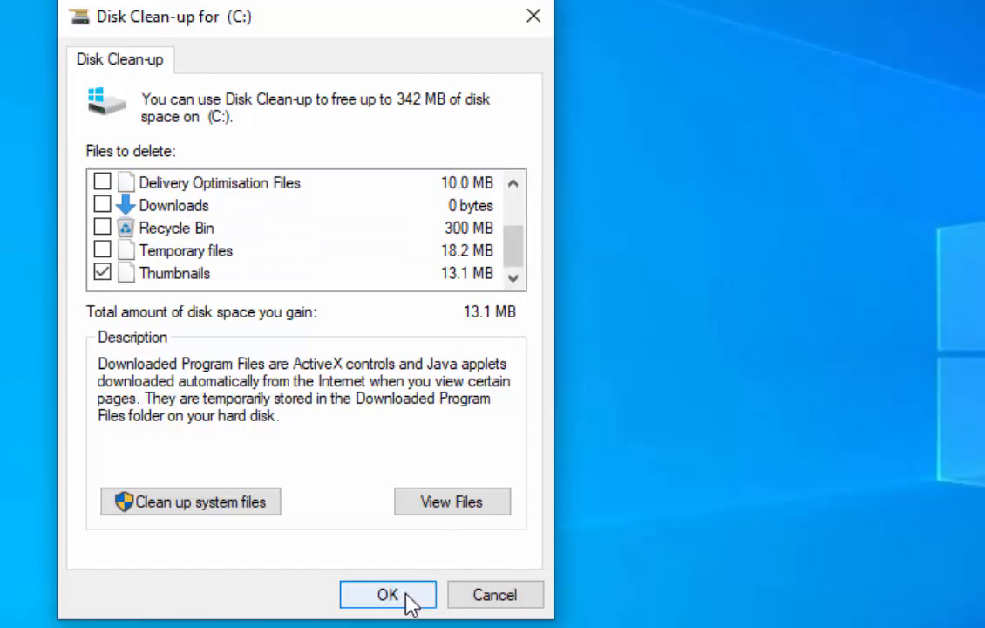
pyautogui.click(388, 594)
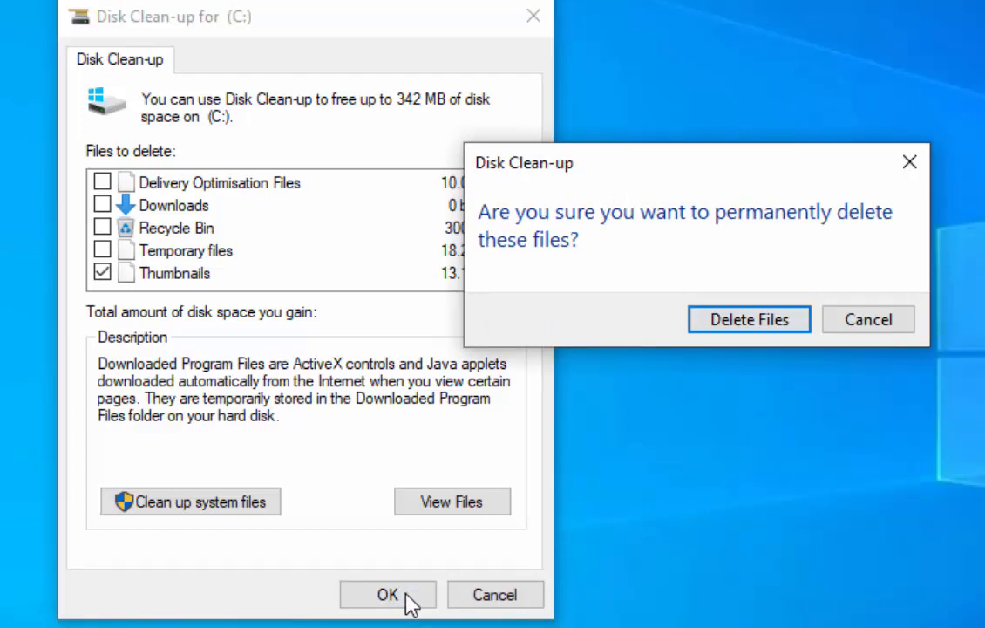
pyautogui.moveTo(749, 319)
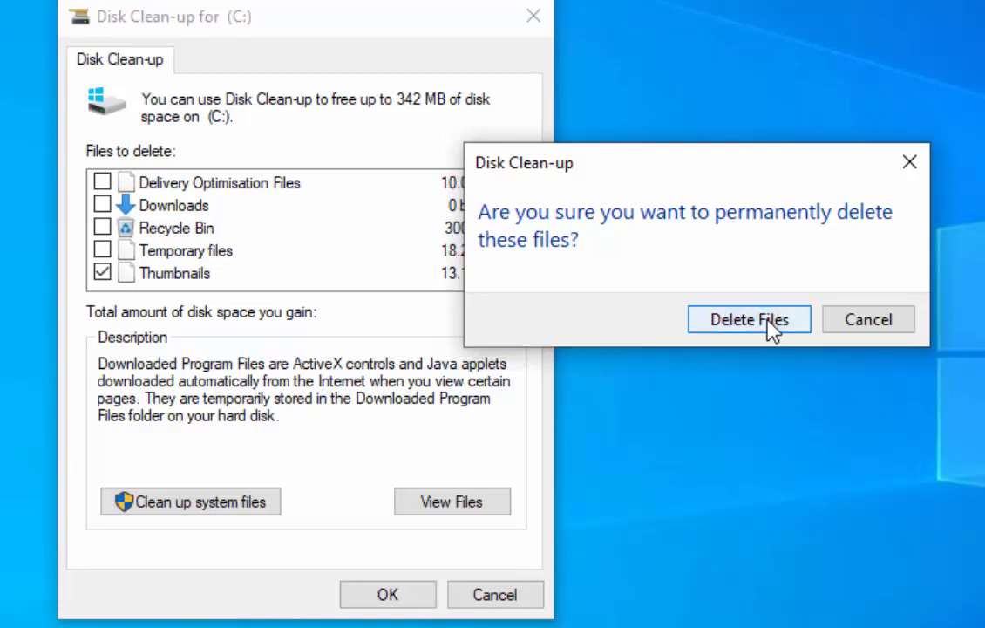
# Confirm permanent deletion of the Thumbnails files and let cleanup finish.
pyautogui.click(748, 319)
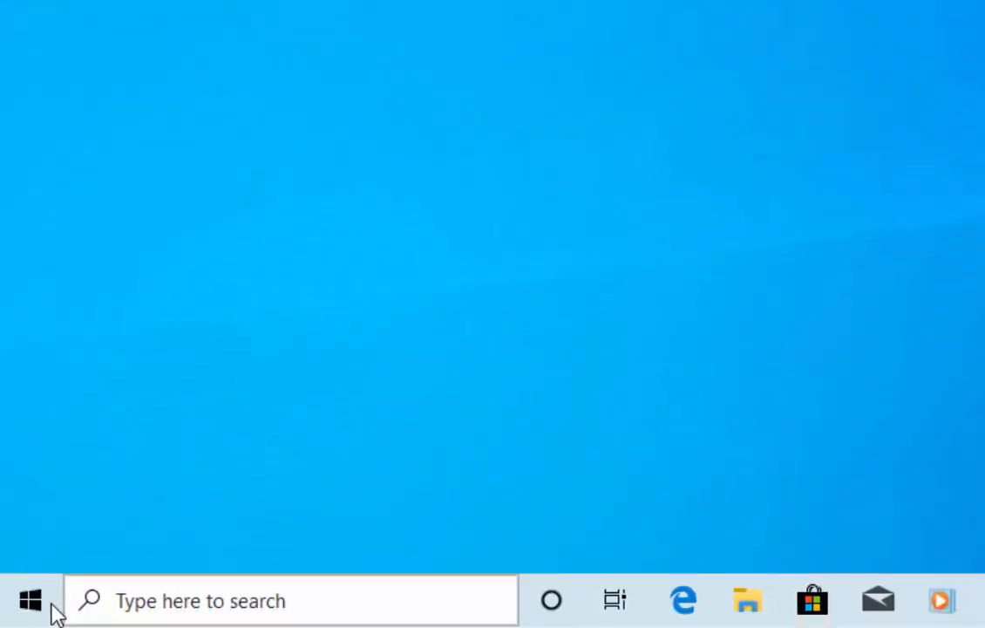
# Show the Start menu power options so Restart is available.
pyautogui.click(30, 599)
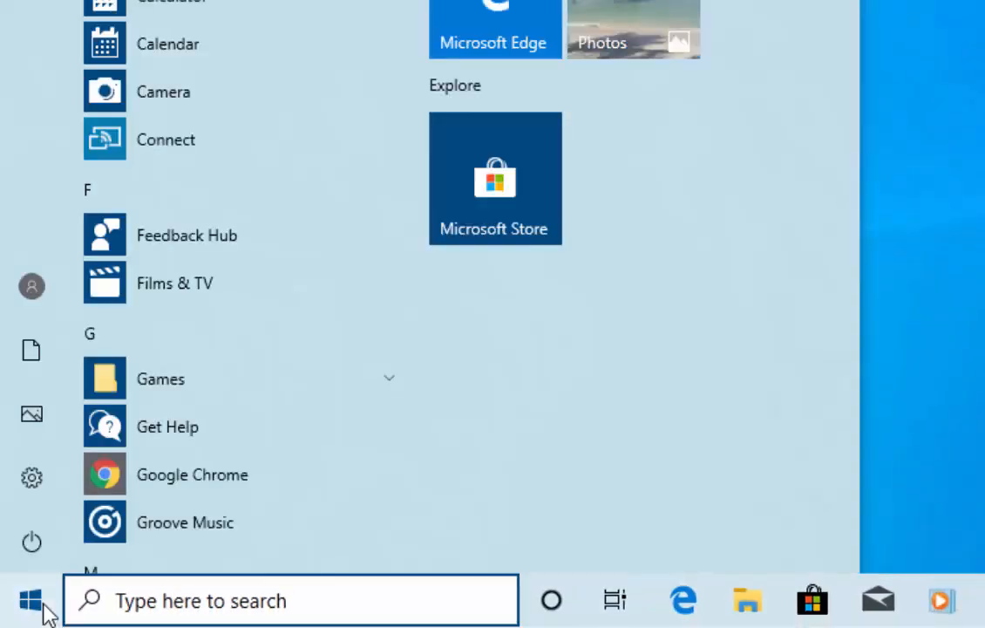
pyautogui.moveTo(32, 545)
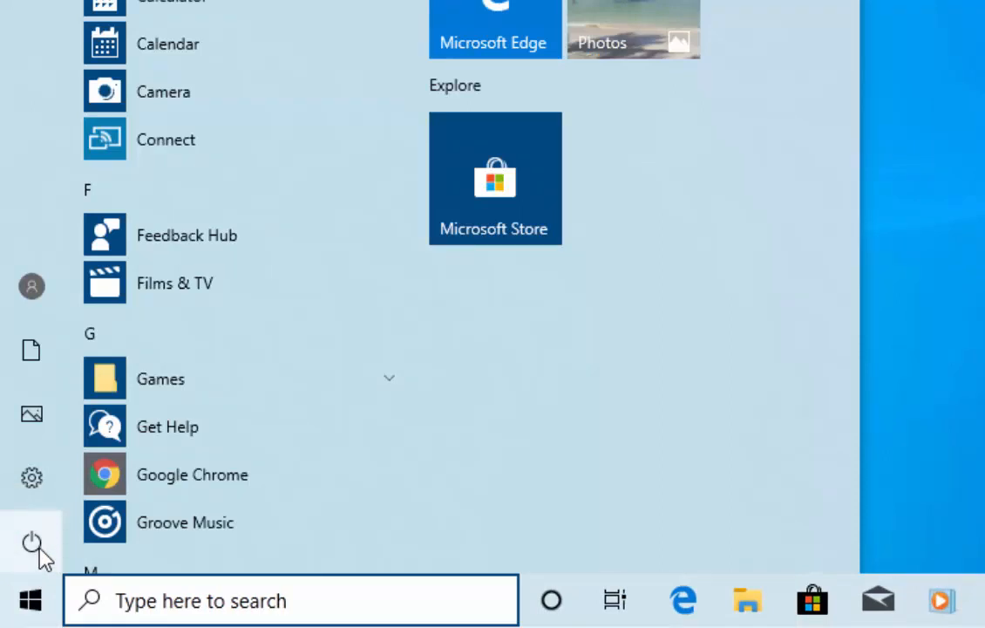
pyautogui.click(31, 542)
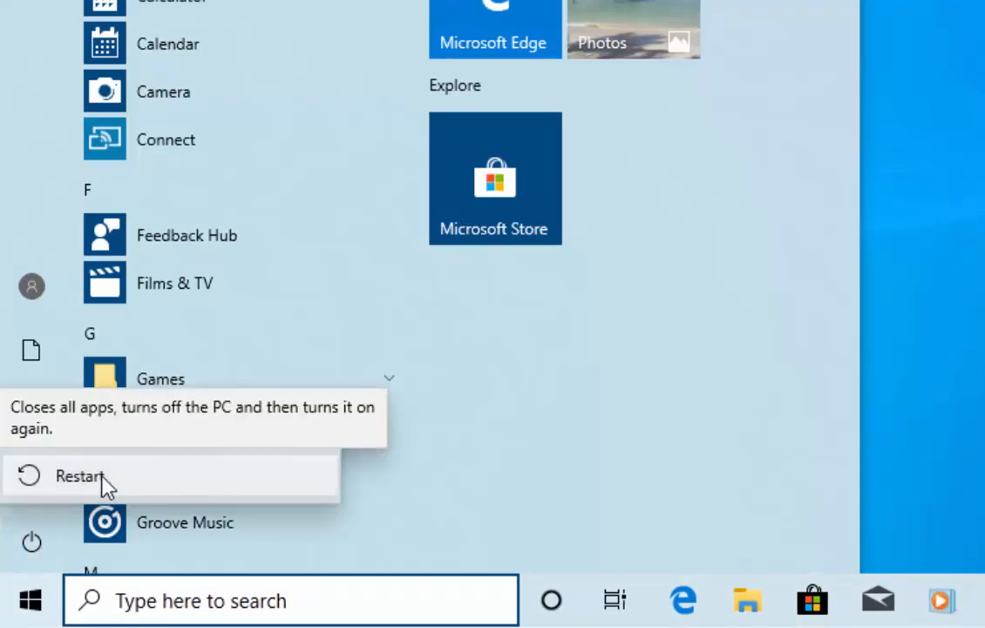